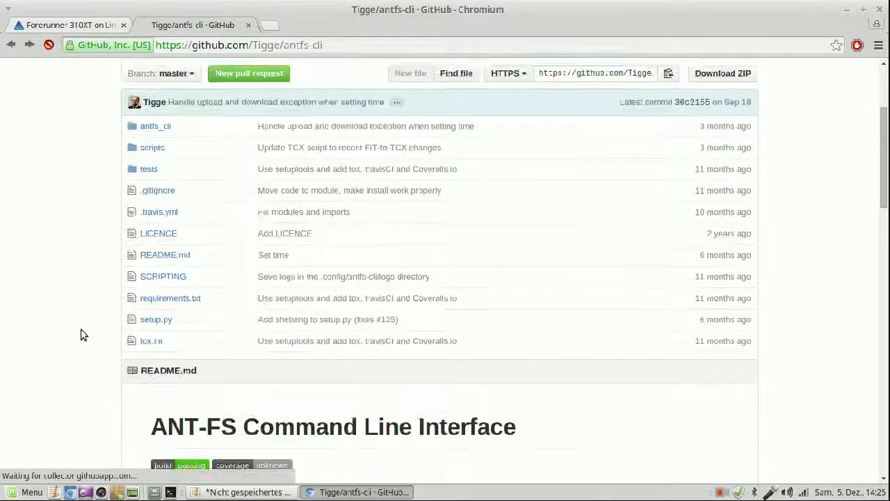
Download the openant repository from GitHub as a ZIP archive
scroll(down, 3)
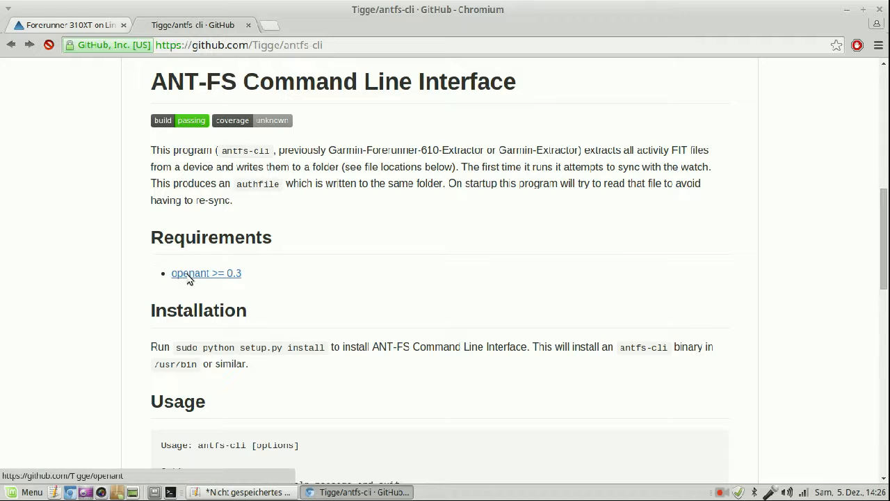
click(206, 273)
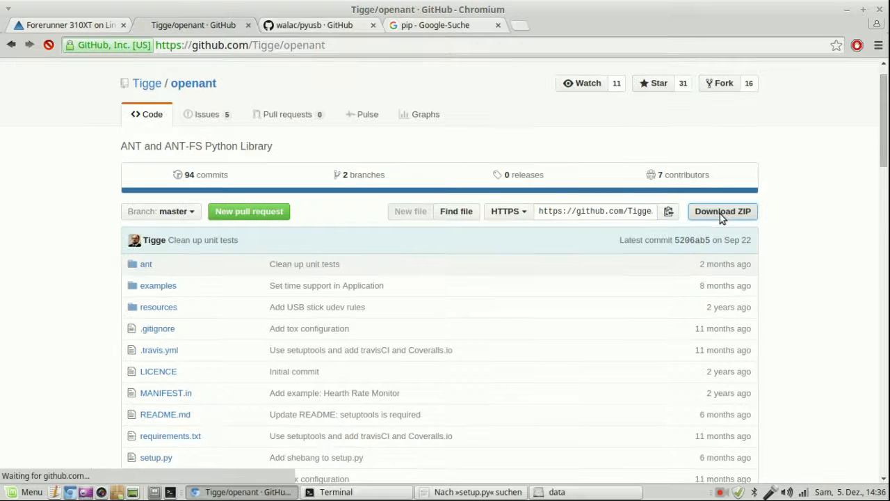
click(723, 211)
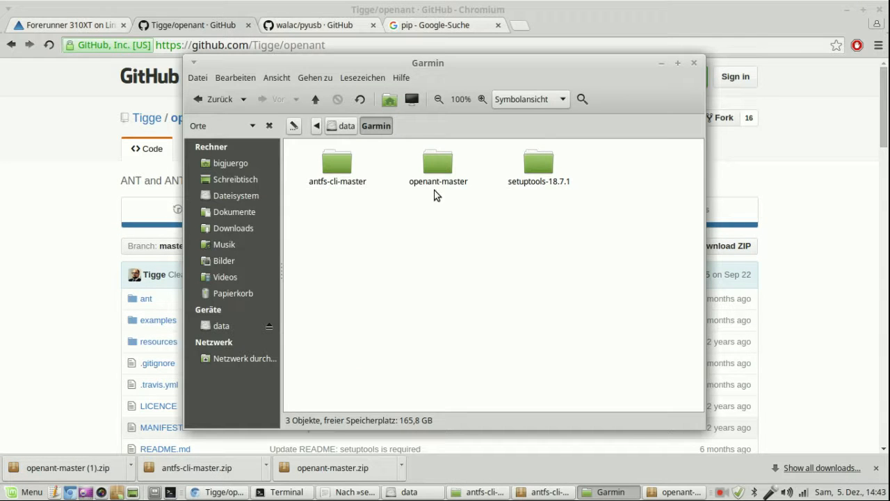
Get a terminal running inside the extracted openant-master folder
right_click(438, 167)
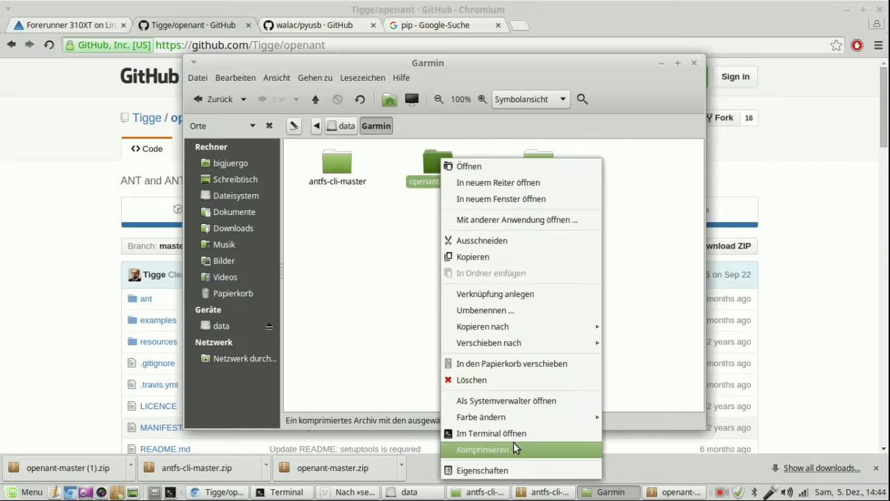
click(492, 433)
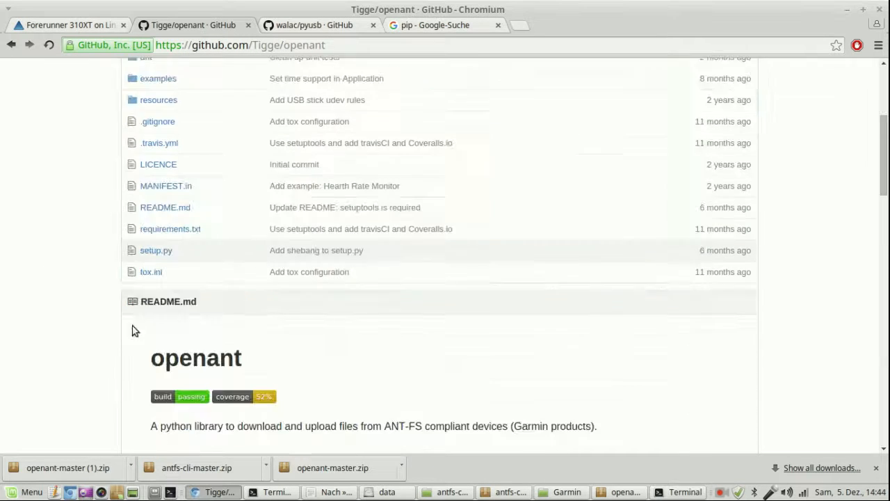
scroll(down, 3)
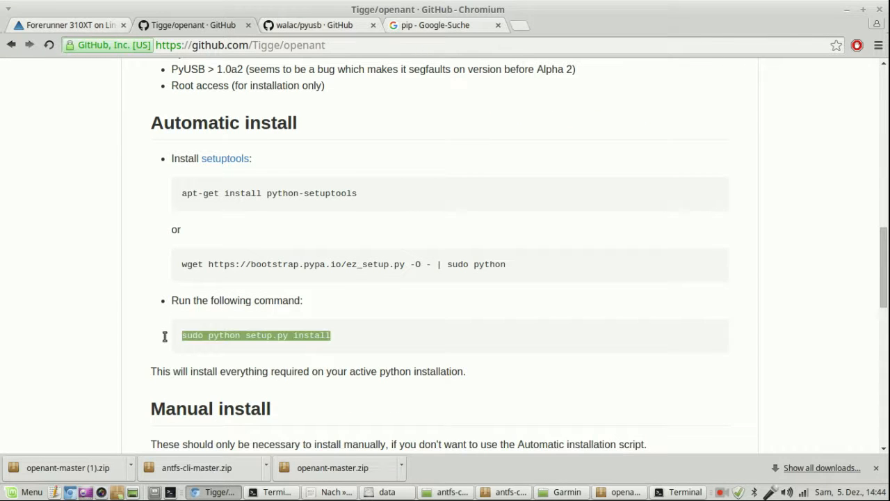
click(684, 491)
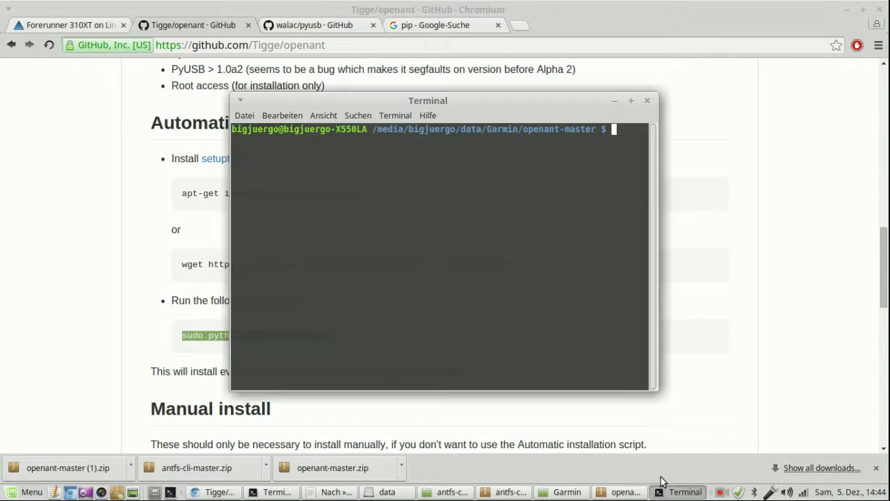
Run 'sudo python setup.py install' to install openant
text(sudo python setup.py install)
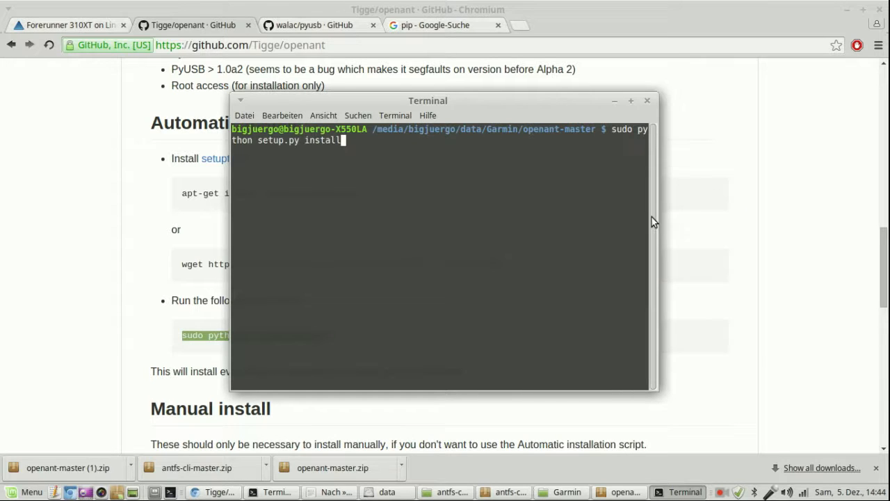
key(Return)
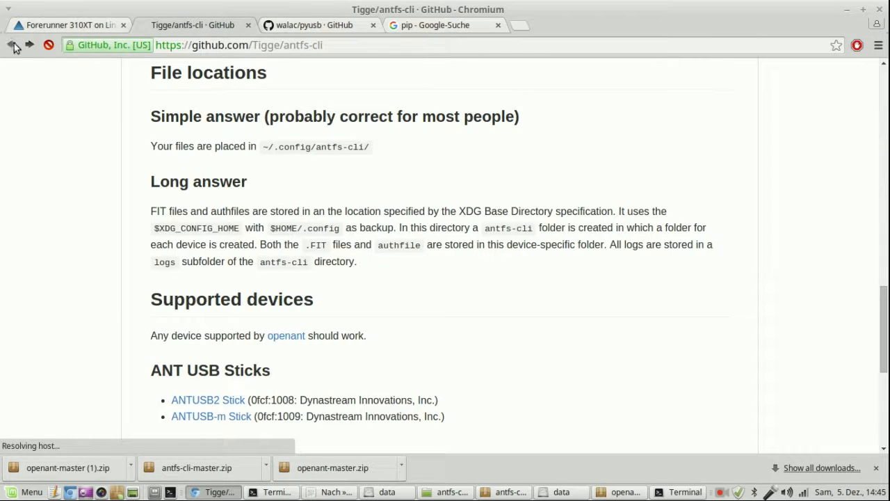
Scroll the antfs-cli README back up to its Installation section
scroll(up, 3)
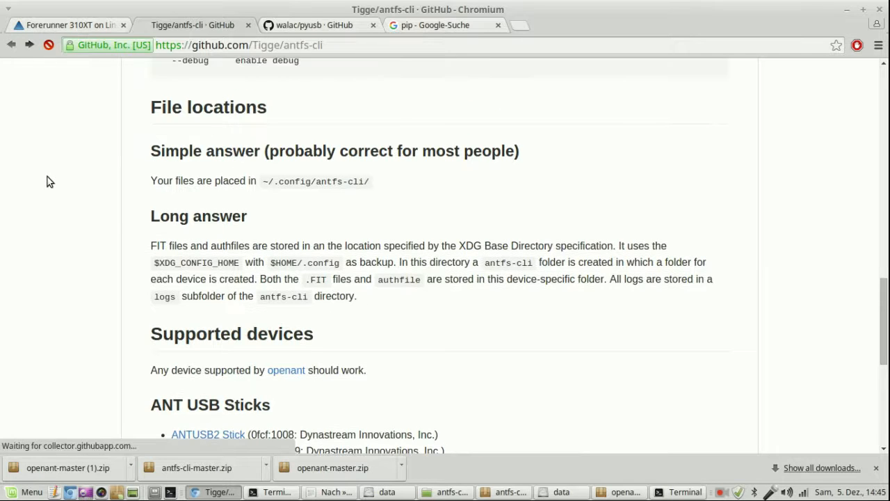
scroll(up, 3)
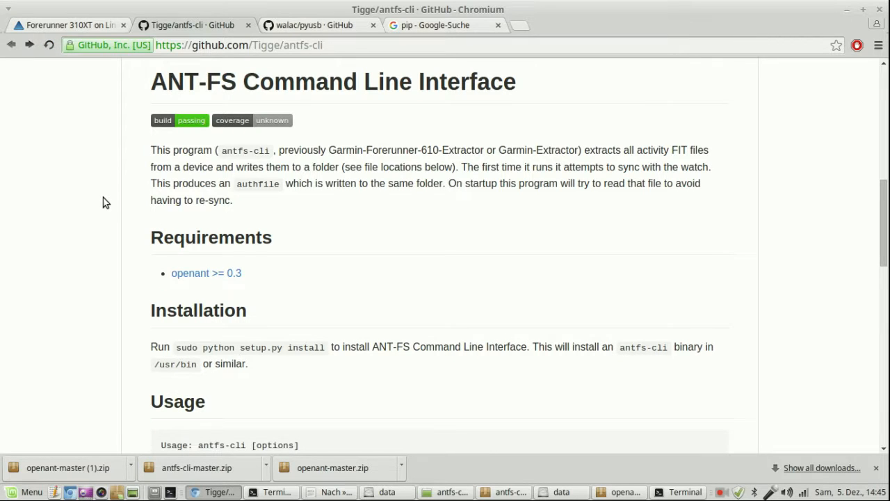
mouse_move(207, 352)
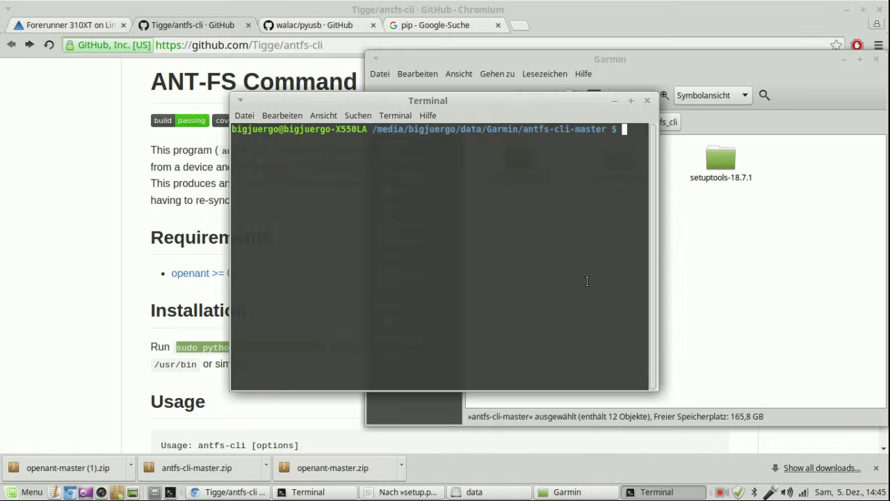
Run 'sudo python setup.py install' to install antfs-cli with its dependencies
text(sudo python setup.py install)
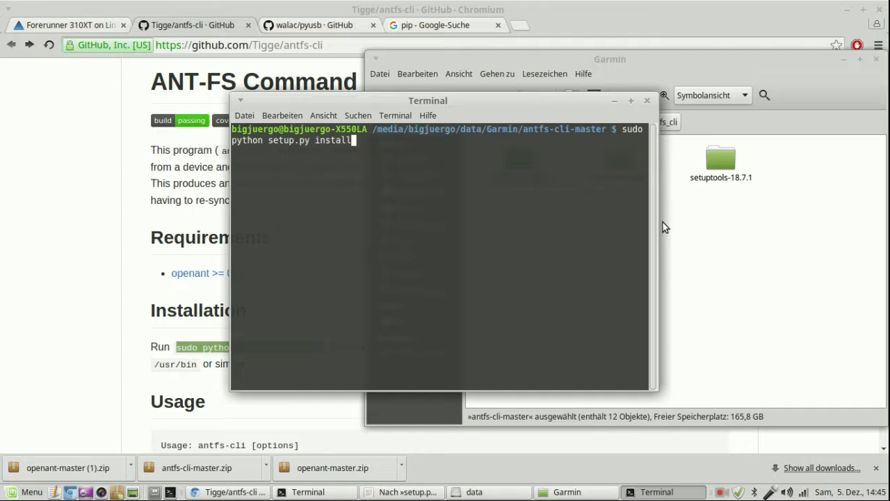
key(Return)
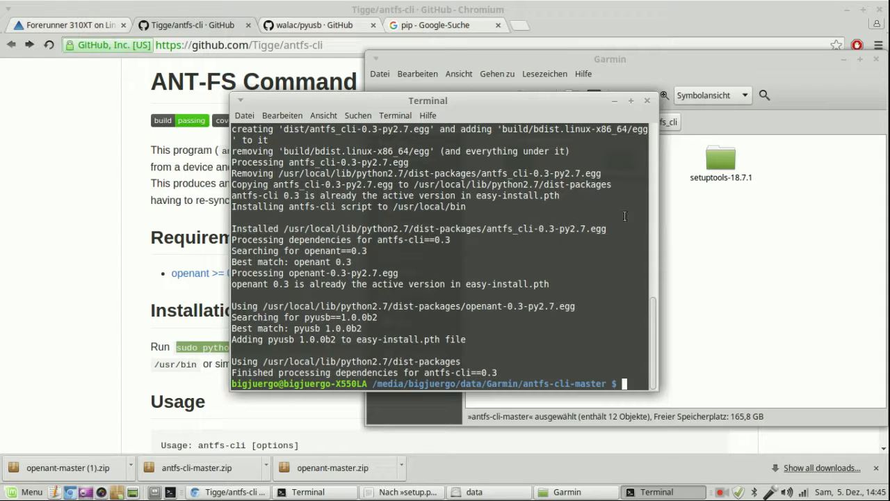
mouse_move(548, 207)
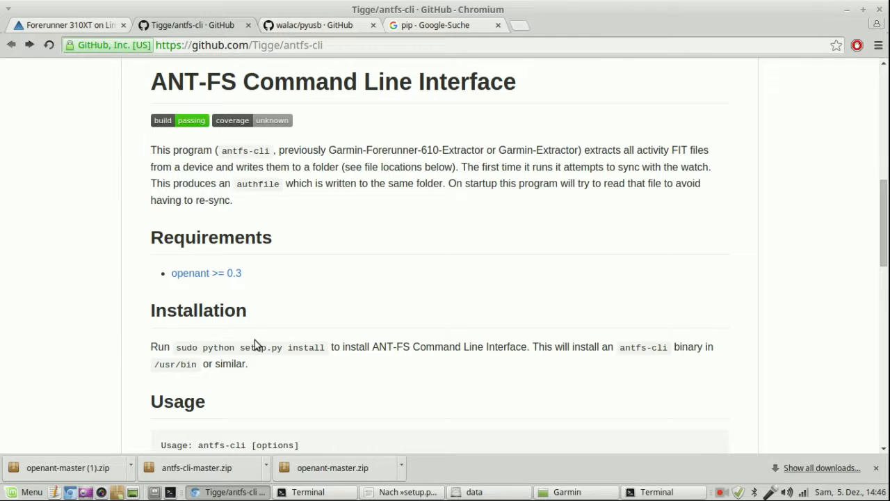
Find the File locations section and select the ~/.config/antfs-cli/ path
scroll(down, 3)
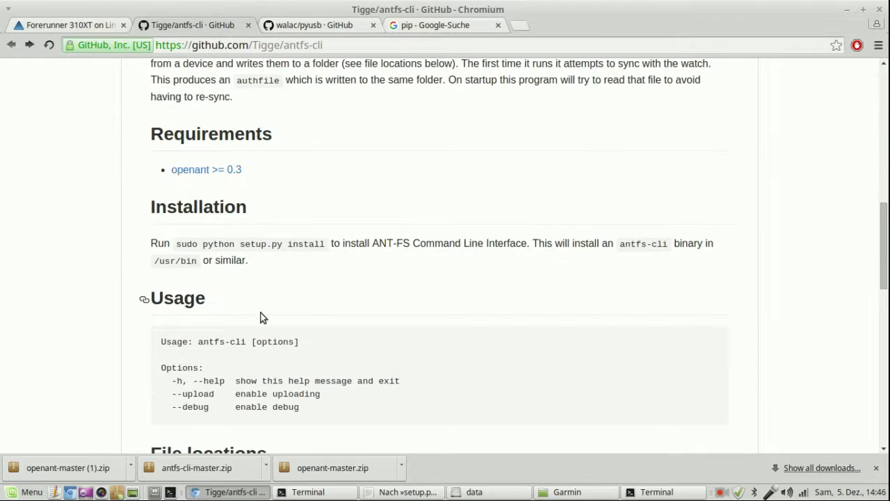
scroll(down, 3)
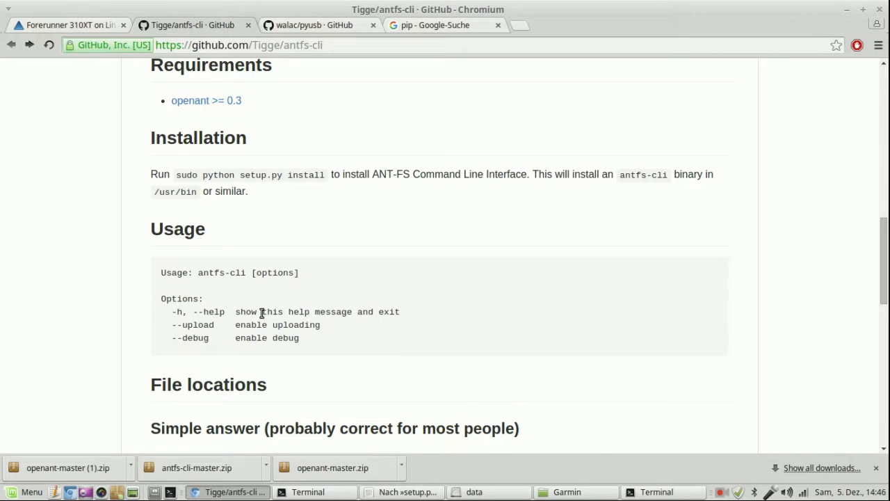
scroll(down, 3)
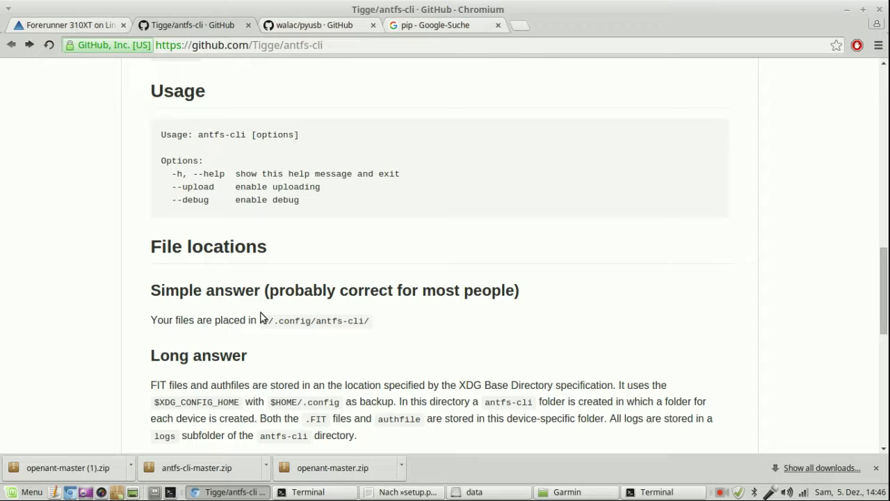
double_click(221, 134)
text(ant)
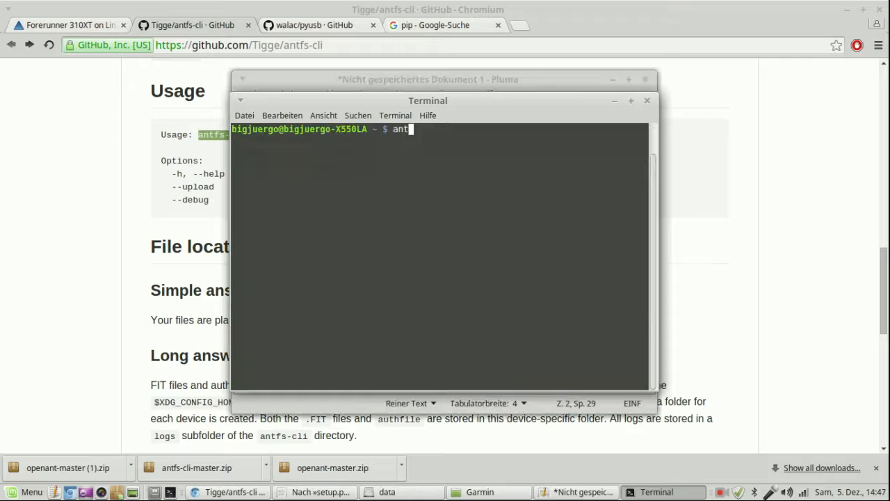
Run antfs-cli to download the FIT files from the watch
key(Return)
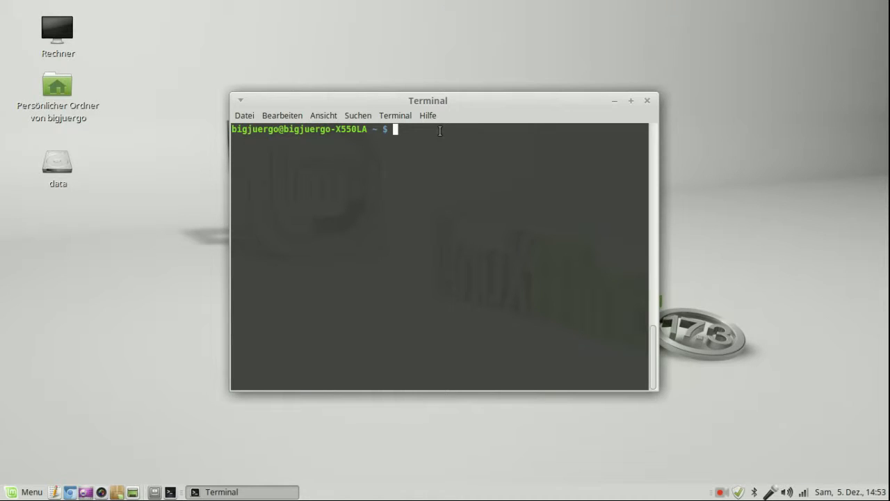
Search the home folder for .fit files with 'find -name *.fit'
text(find)
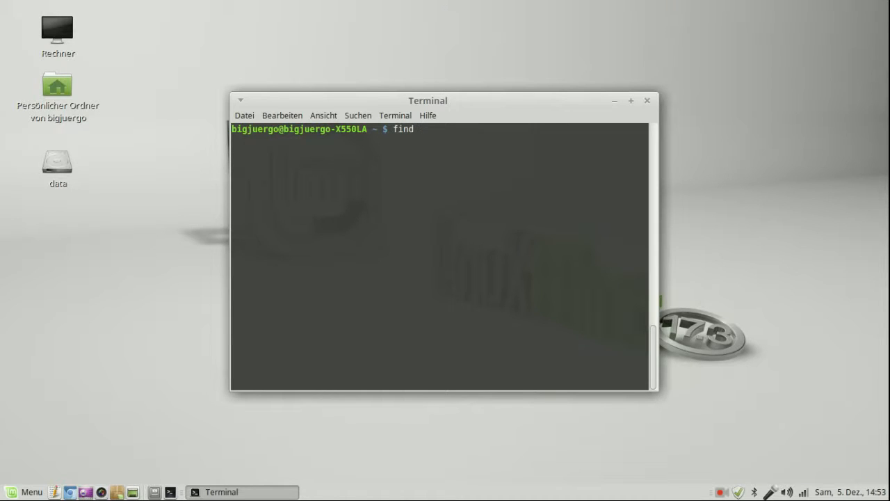
text(-name)
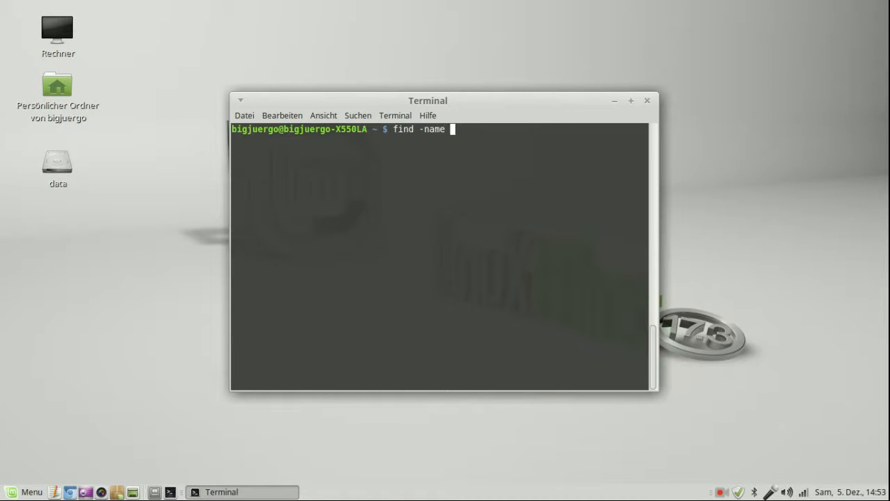
key(Return)
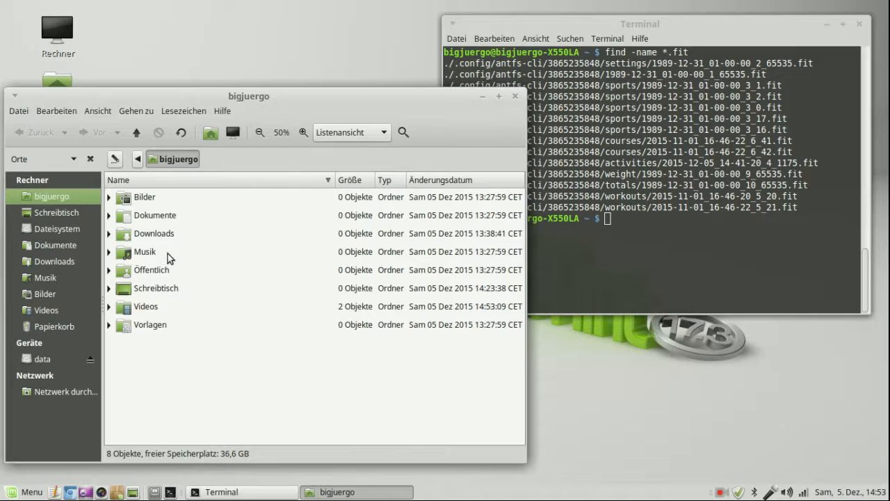
click(97, 111)
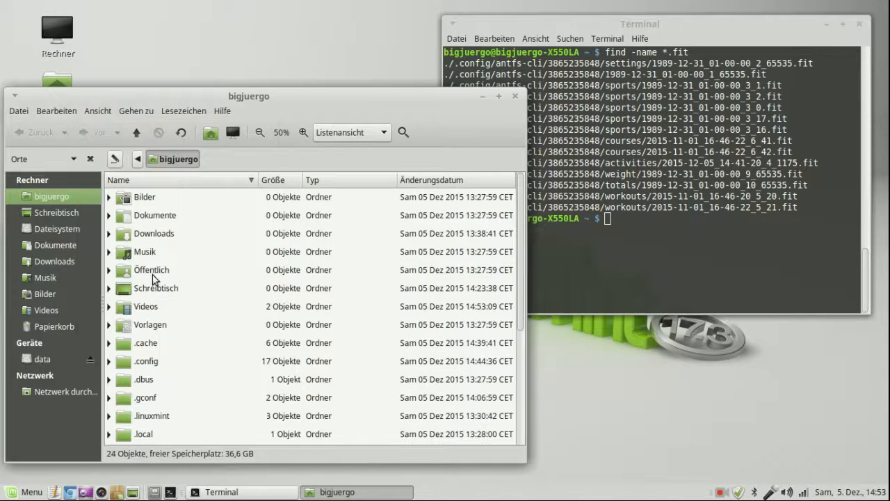
mouse_move(154, 369)
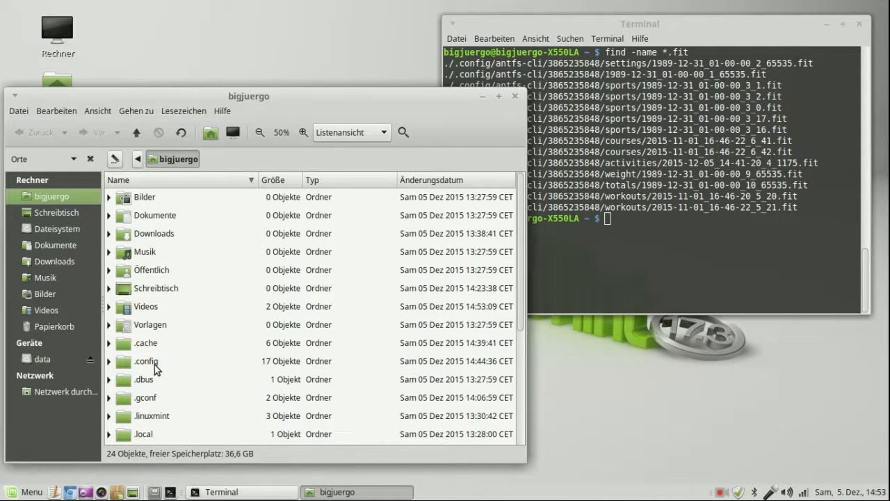
double_click(145, 361)
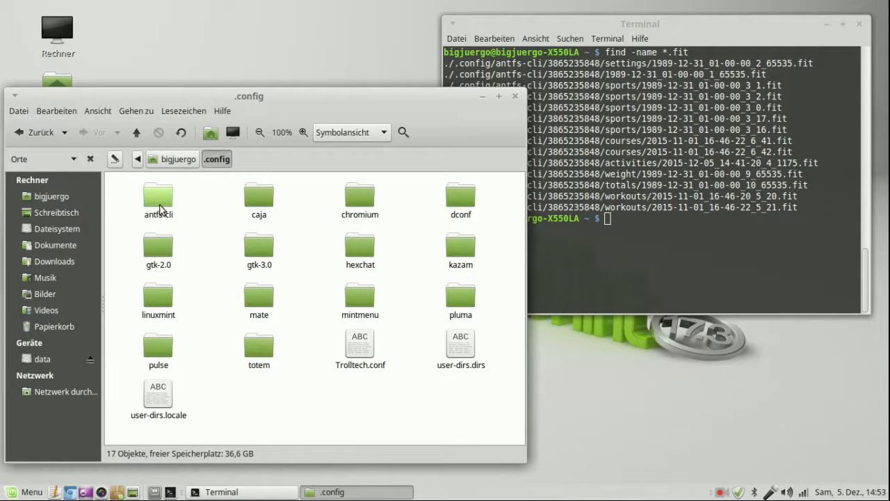
double_click(158, 196)
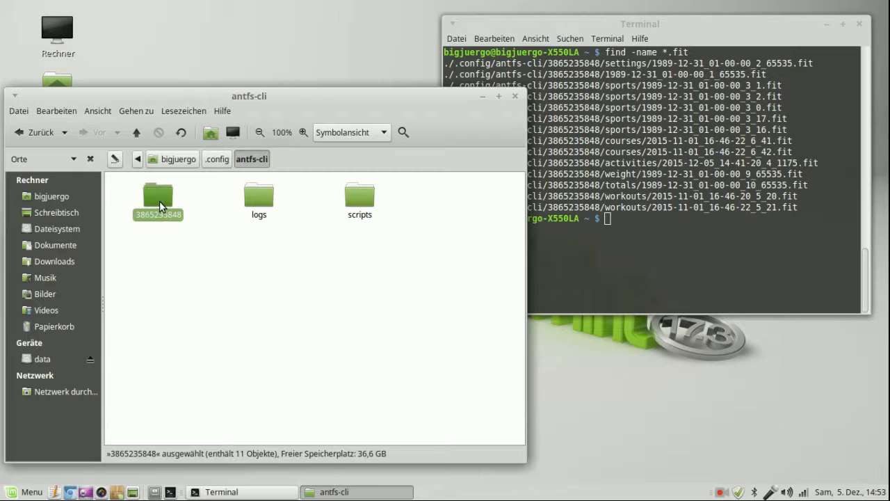
double_click(157, 197)
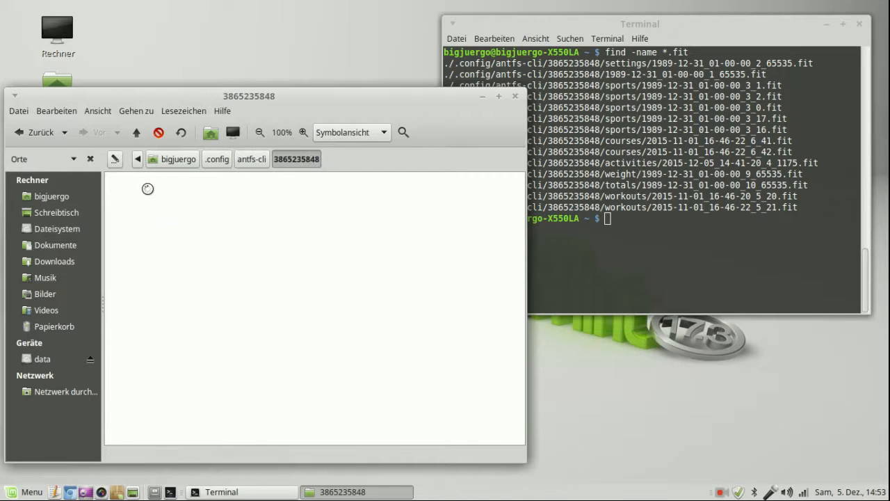
double_click(147, 188)
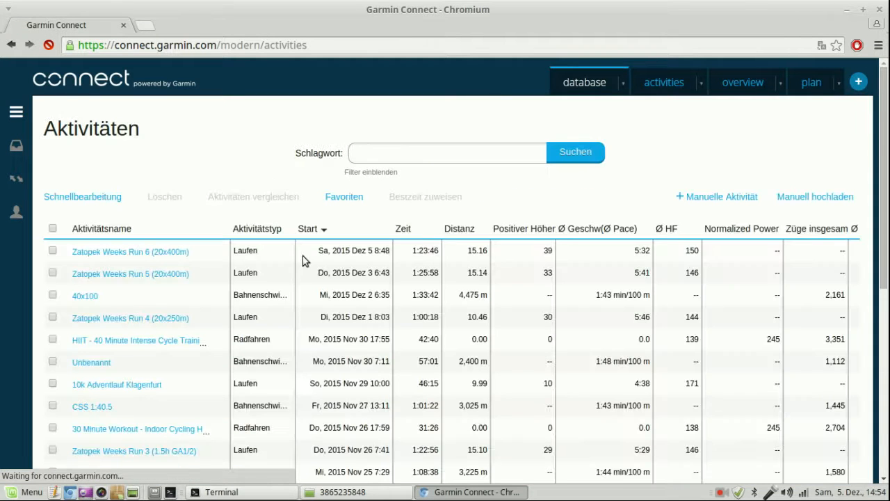
Start a manual upload and choose 2015-12-05_14-41-20_4_1175.fit from the watch's activities folder
scroll(down, 3)
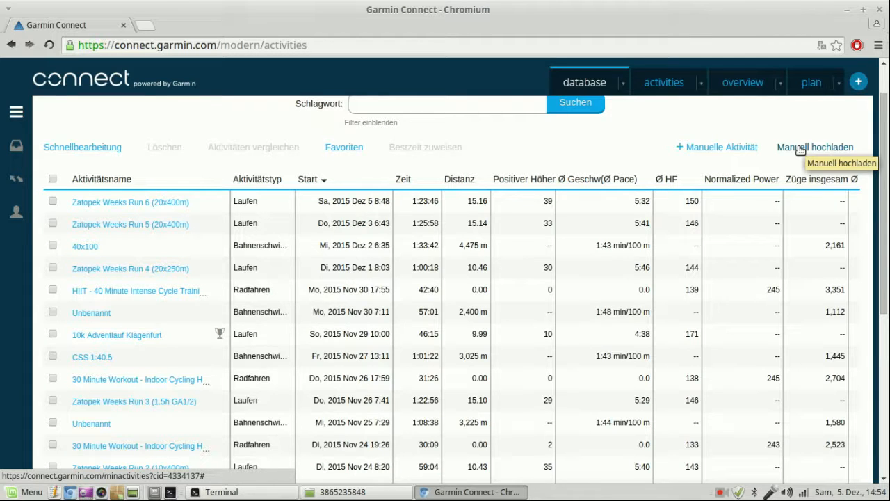
click(815, 147)
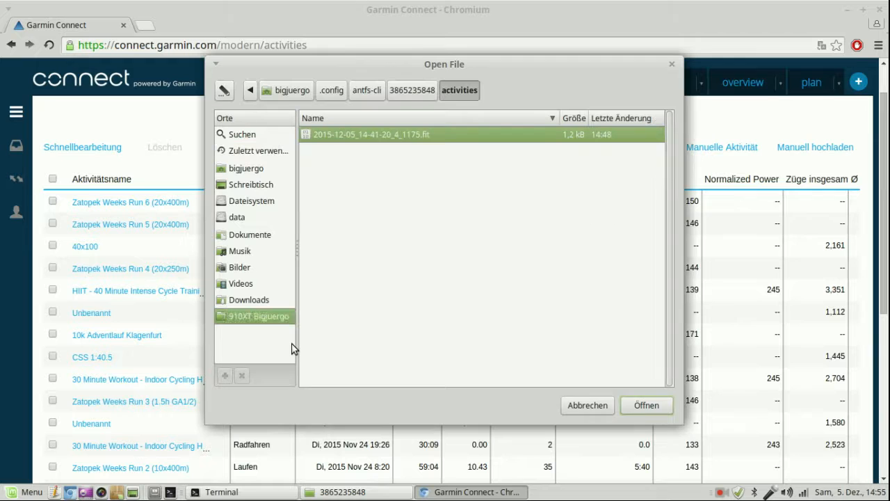
click(258, 151)
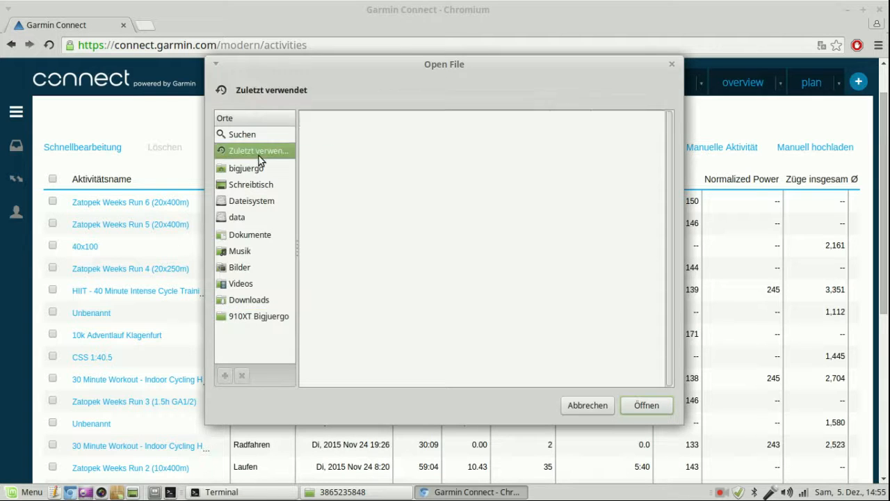
click(258, 316)
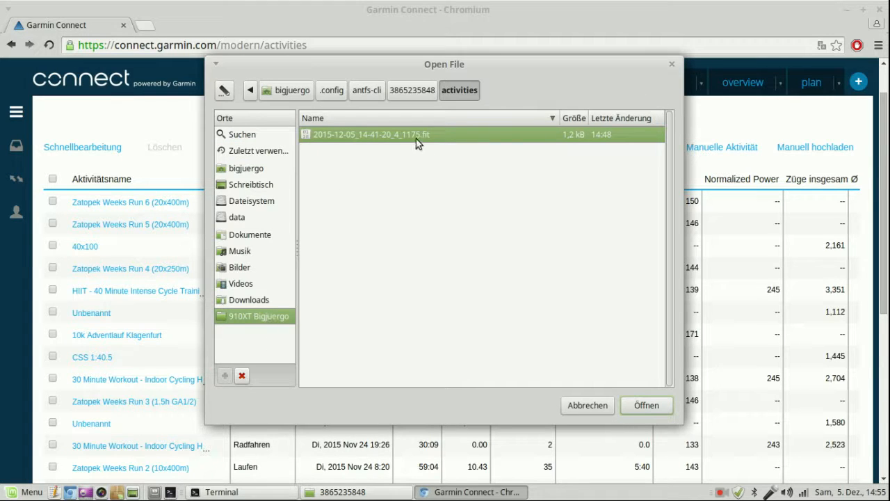
click(646, 405)
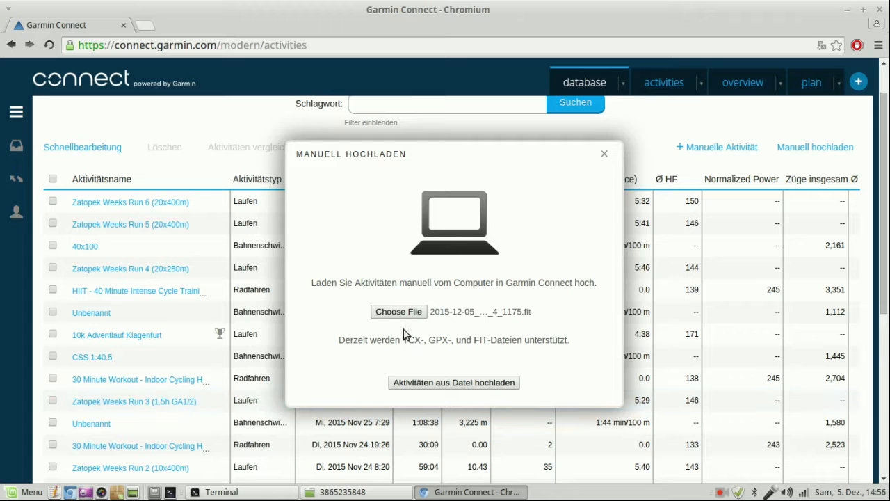
Upload the FIT file and view the new activity's details
click(454, 383)
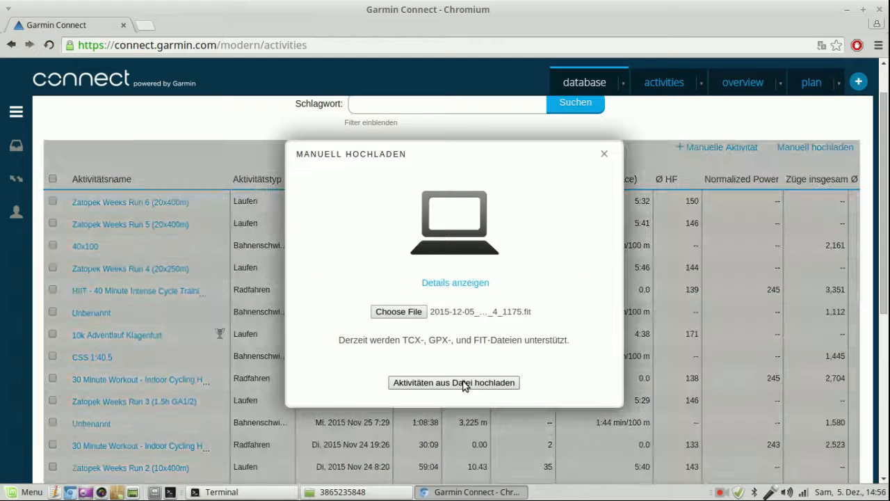
click(454, 382)
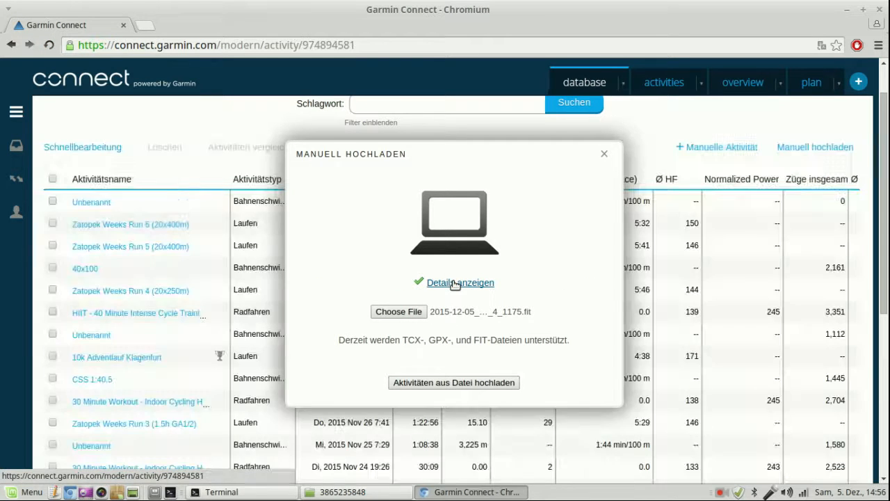